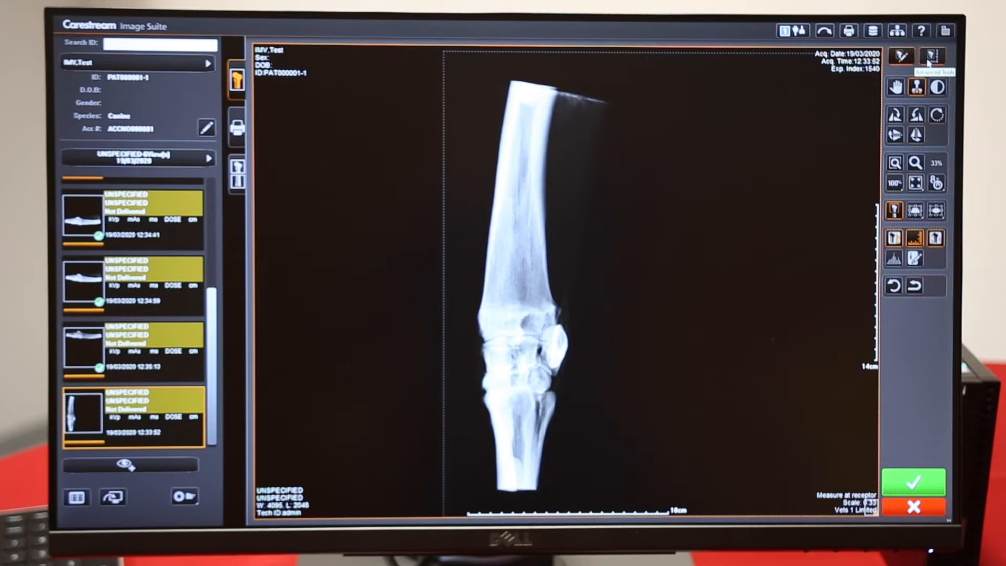
- Switch the right-hand tool palette to the Advanced Tools set
left_click(931, 56)
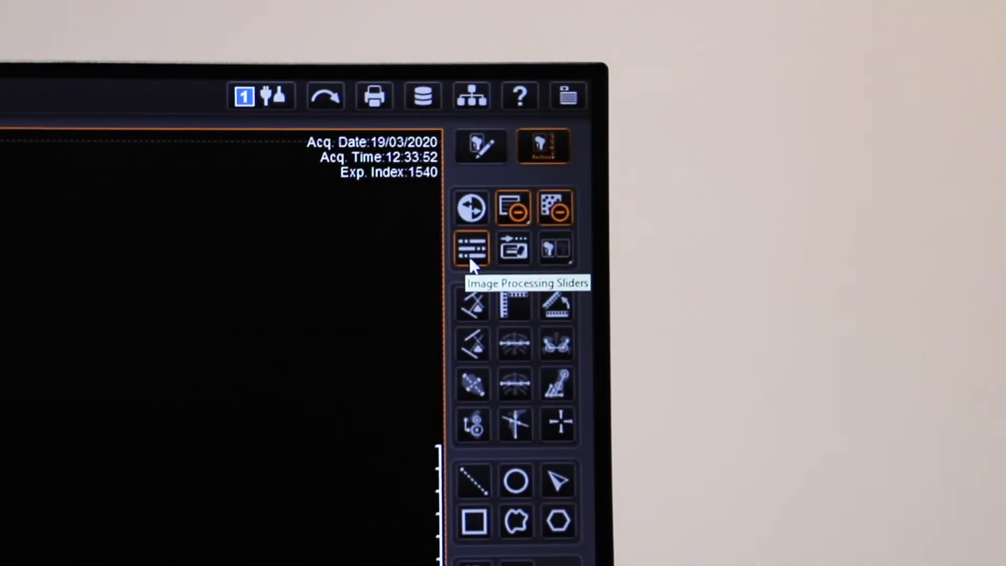
- Adjust processing sliders to contrast 0.40, sharpness 0.50, noise 0.85, and close them
left_click(473, 248)
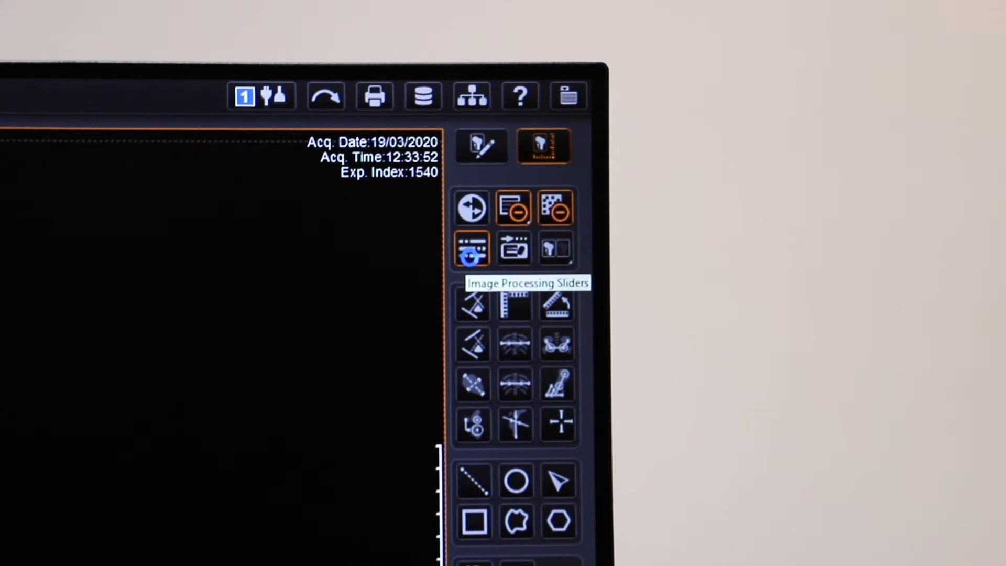
left_click(472, 248)
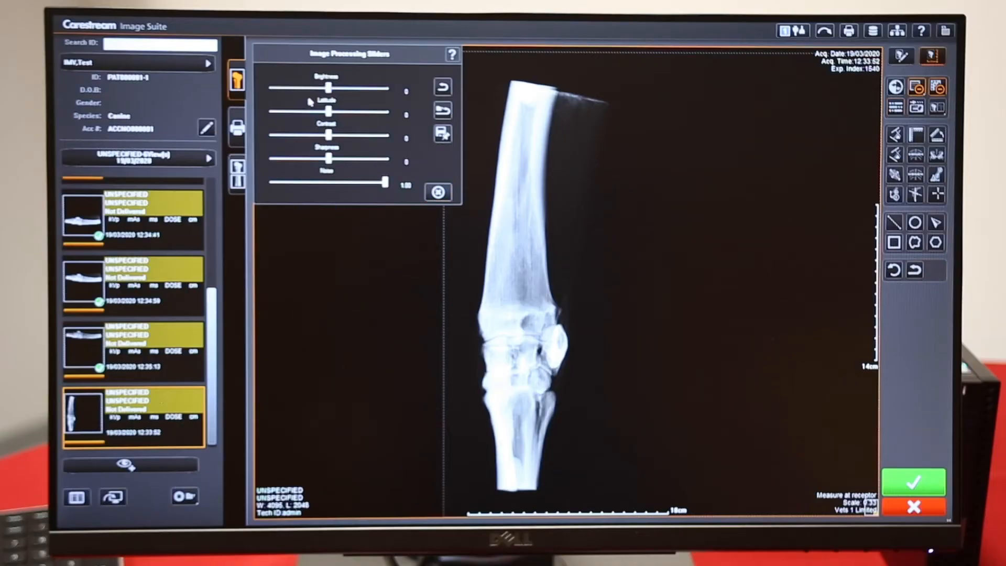
left_click_drag(328, 158, 356, 162)
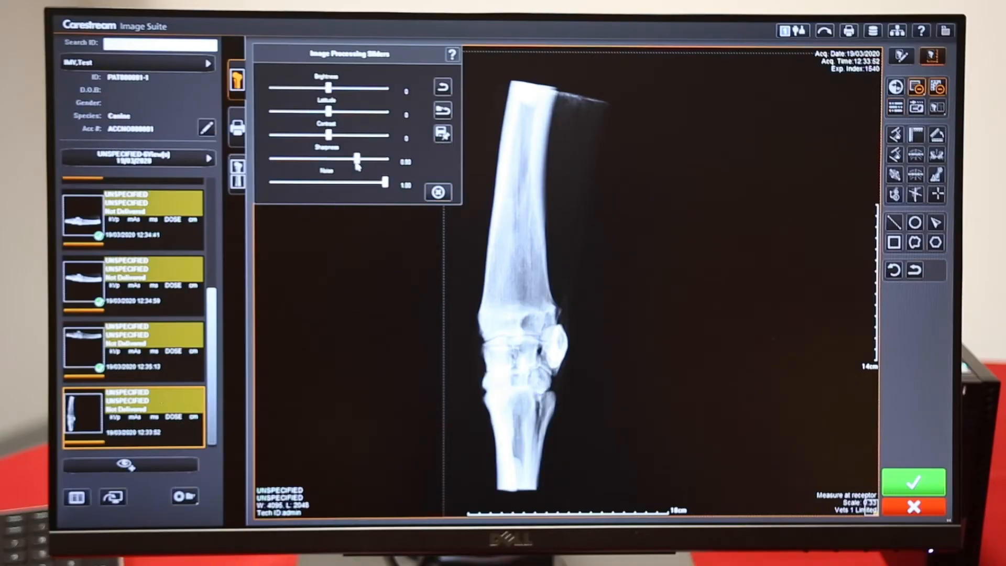
left_click_drag(329, 135, 352, 135)
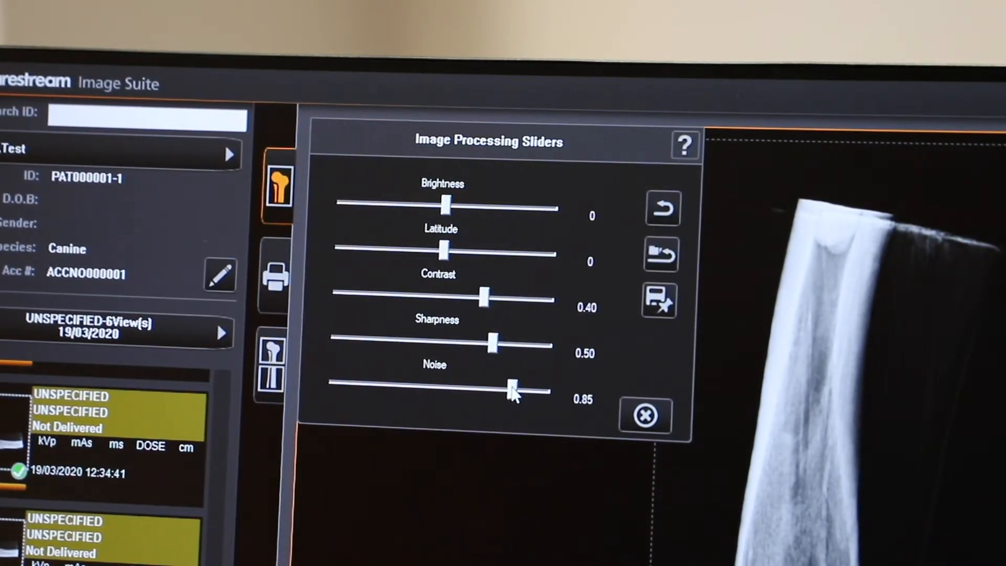
mouse_move(645, 415)
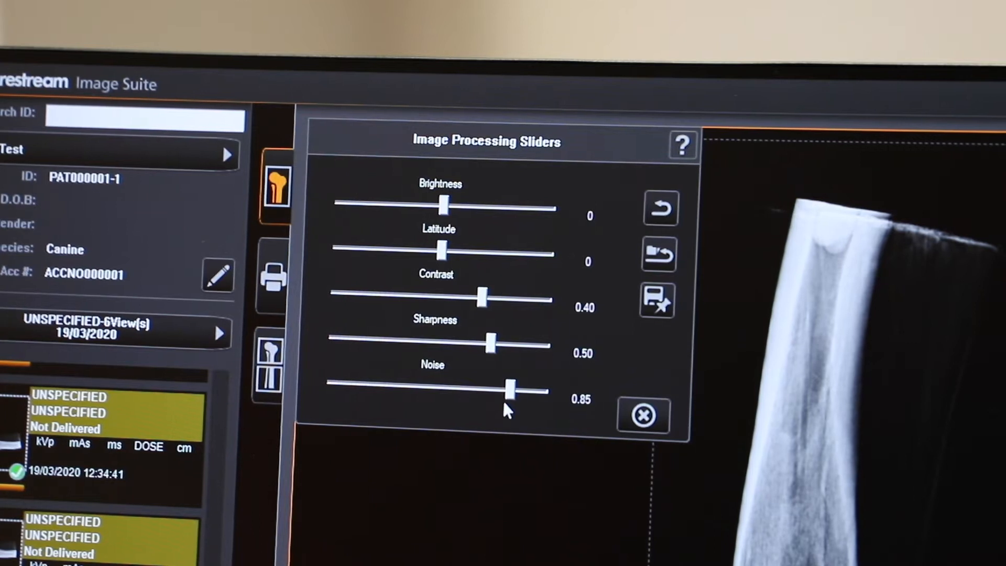
mouse_move(567, 297)
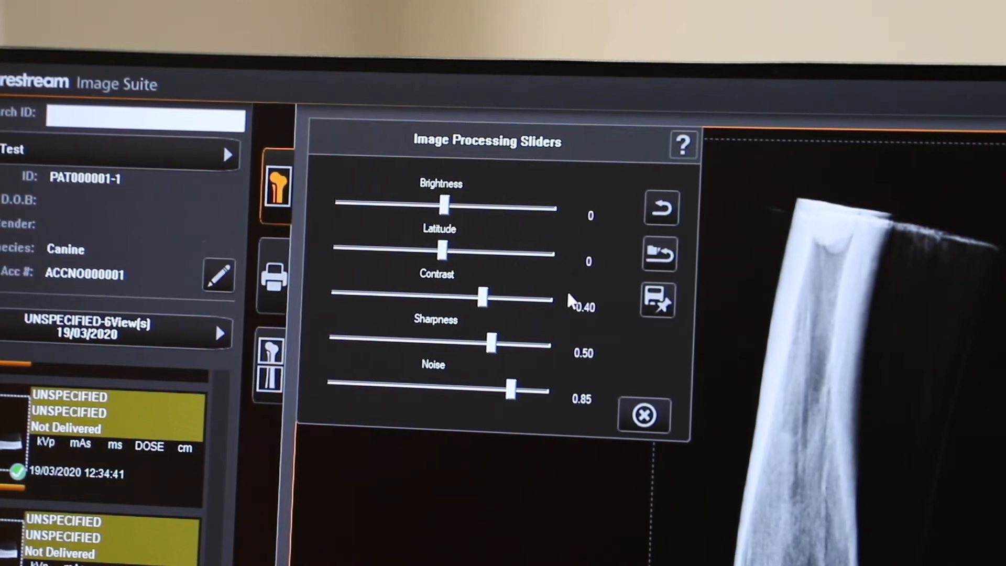
mouse_move(657, 299)
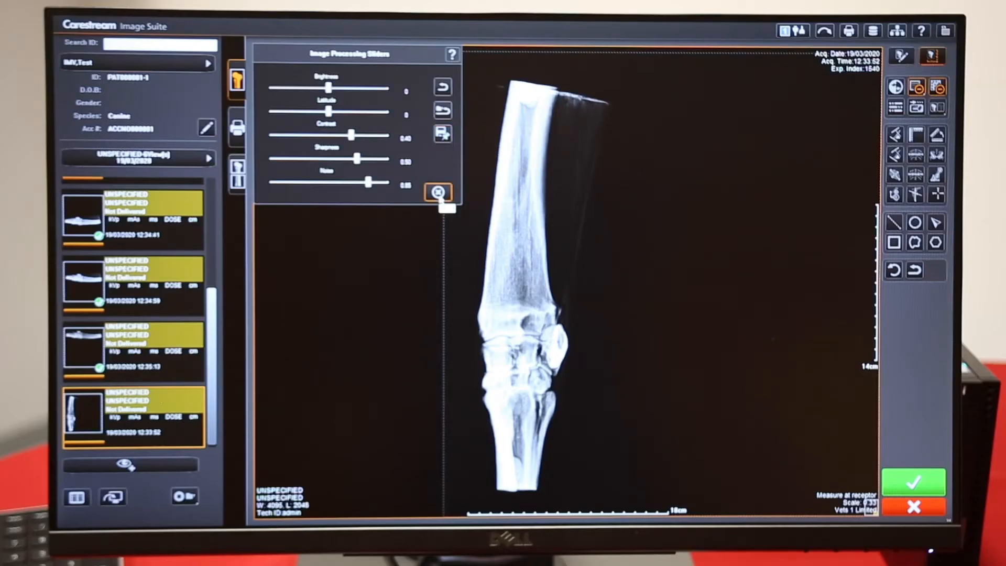
left_click(438, 191)
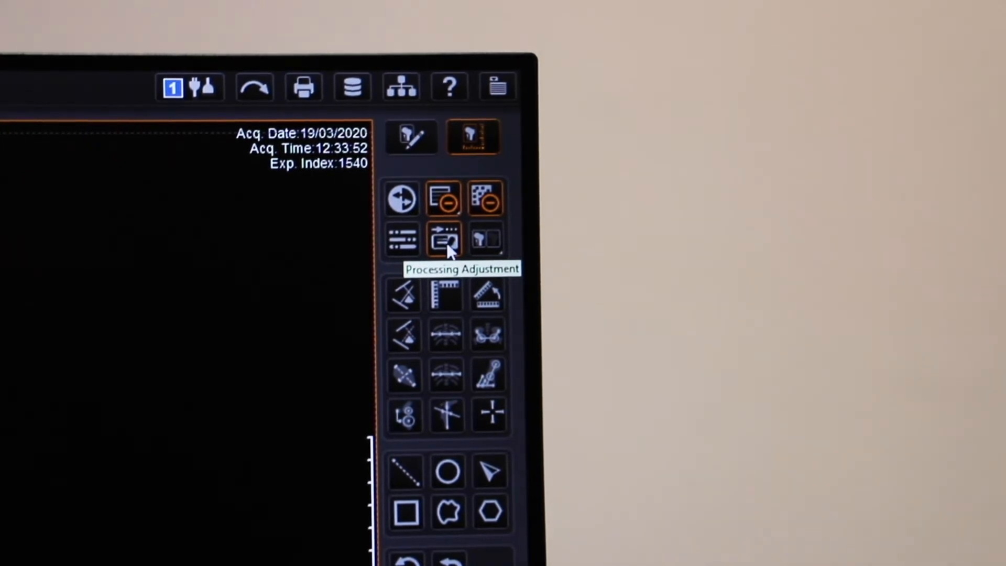
- Reprocess the image for the left hind leg as LEFT STIFLE-LATERAL and save
left_click(443, 241)
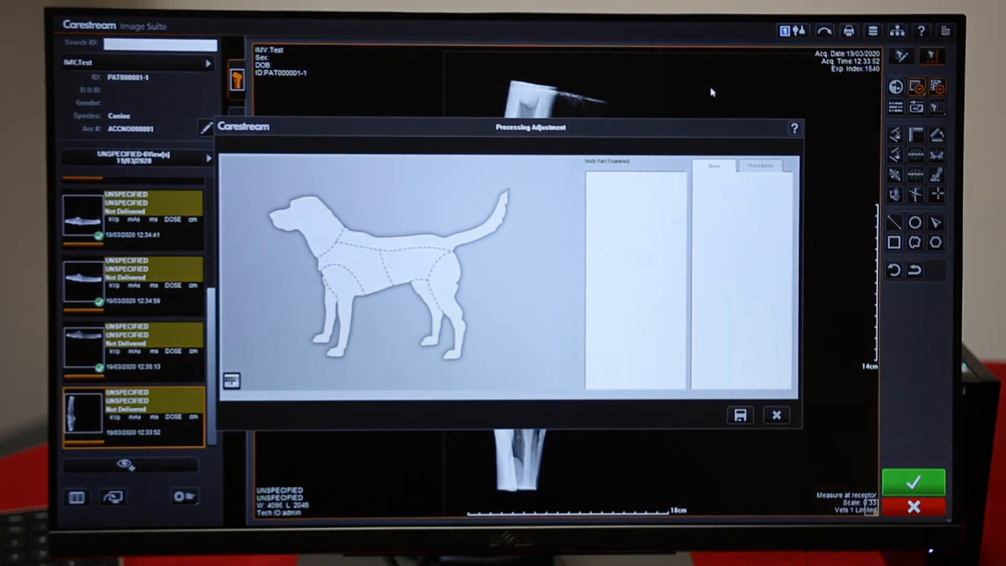
left_click(439, 272)
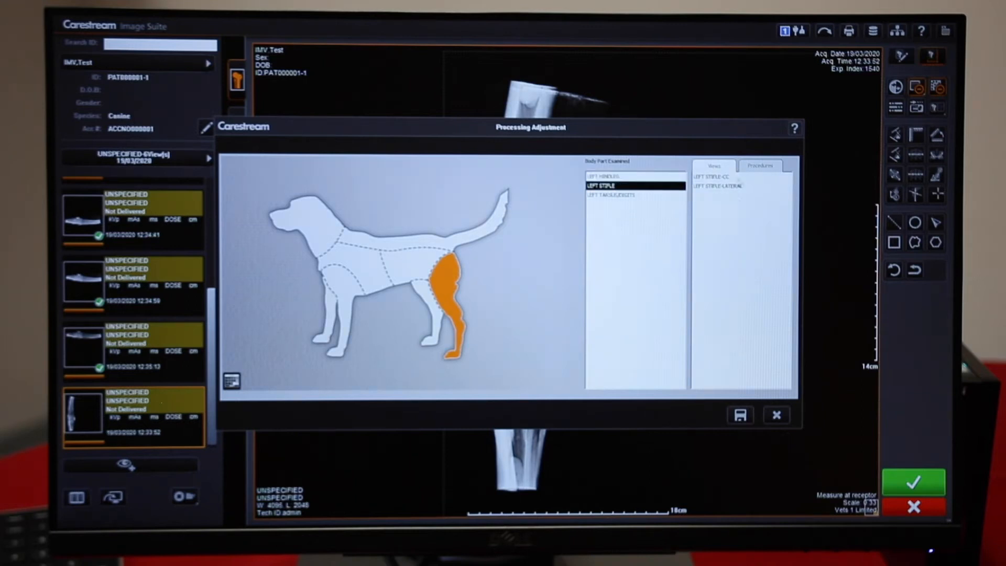
left_click(722, 186)
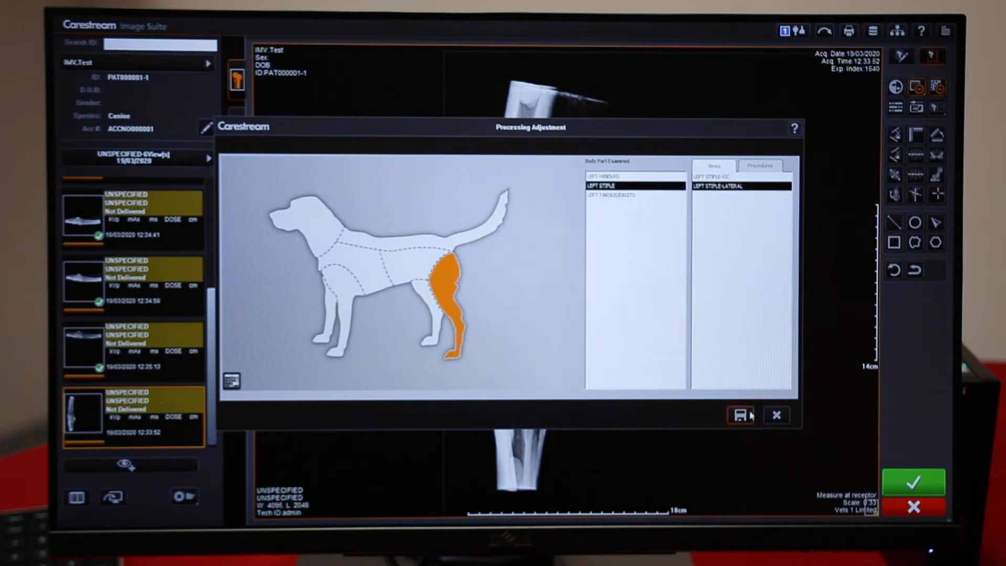
left_click(742, 415)
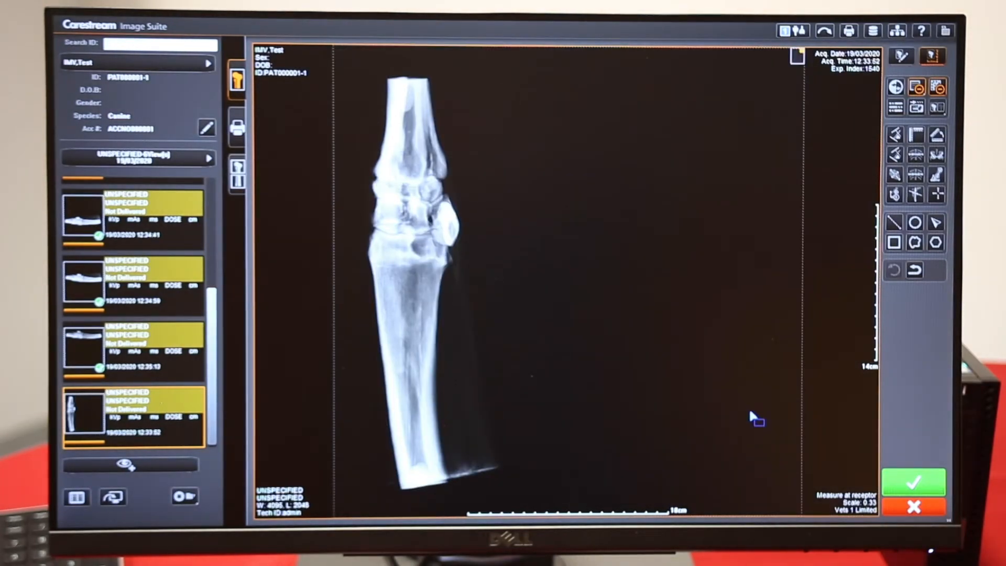
- Change the thumbnail's assigned view to LEFT STIFLE-LATERAL and save it
right_click(135, 414)
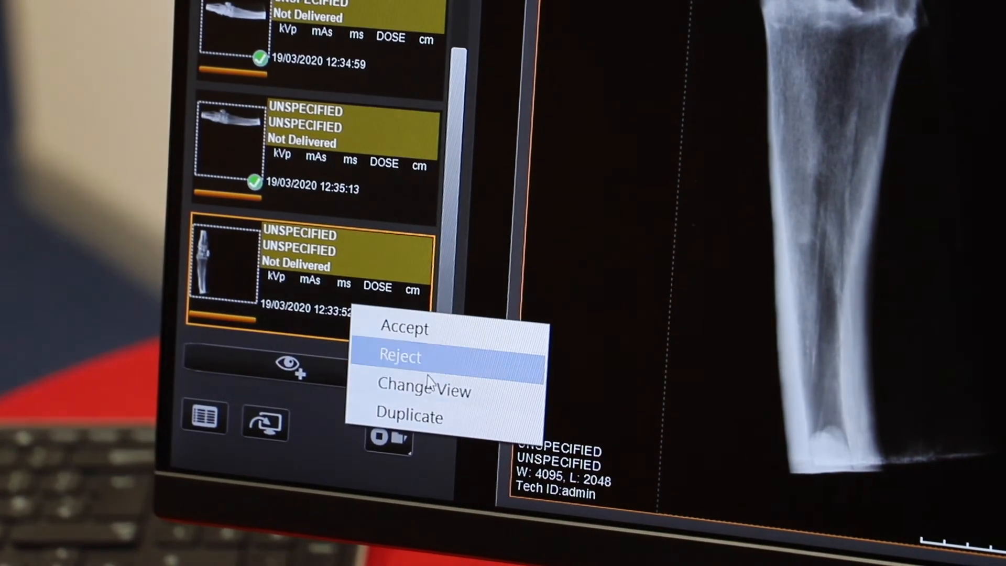
left_click(424, 391)
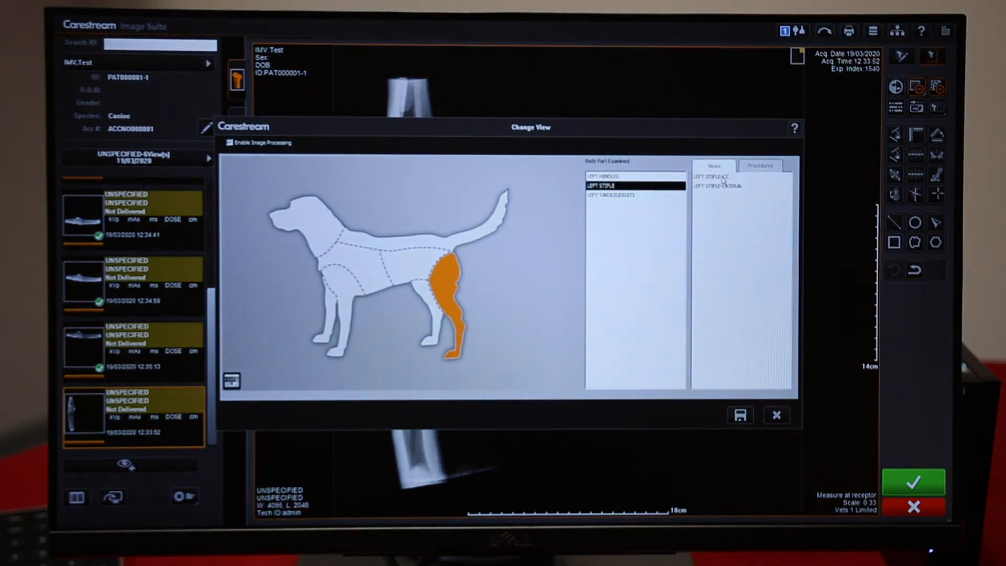
left_click(718, 186)
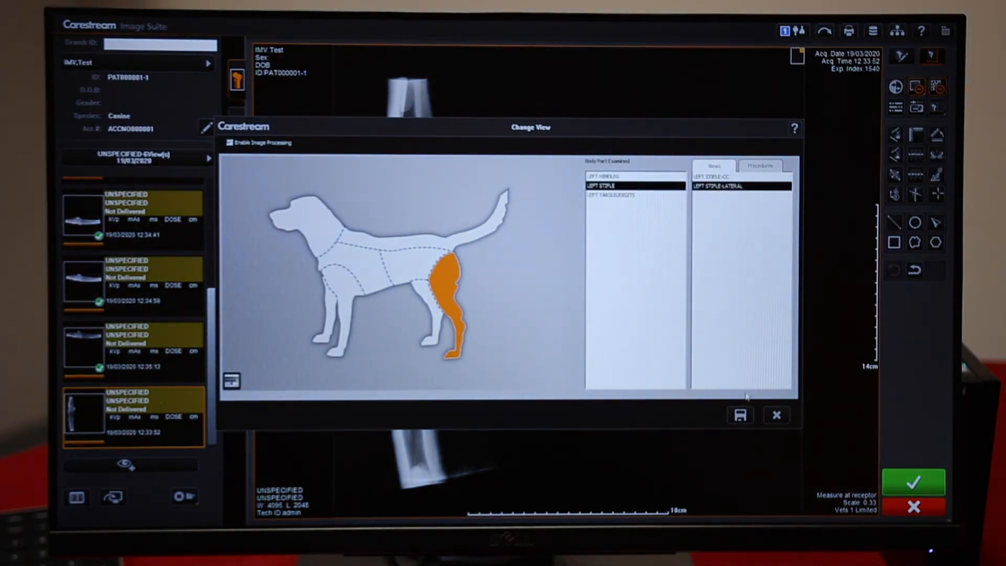
left_click(739, 414)
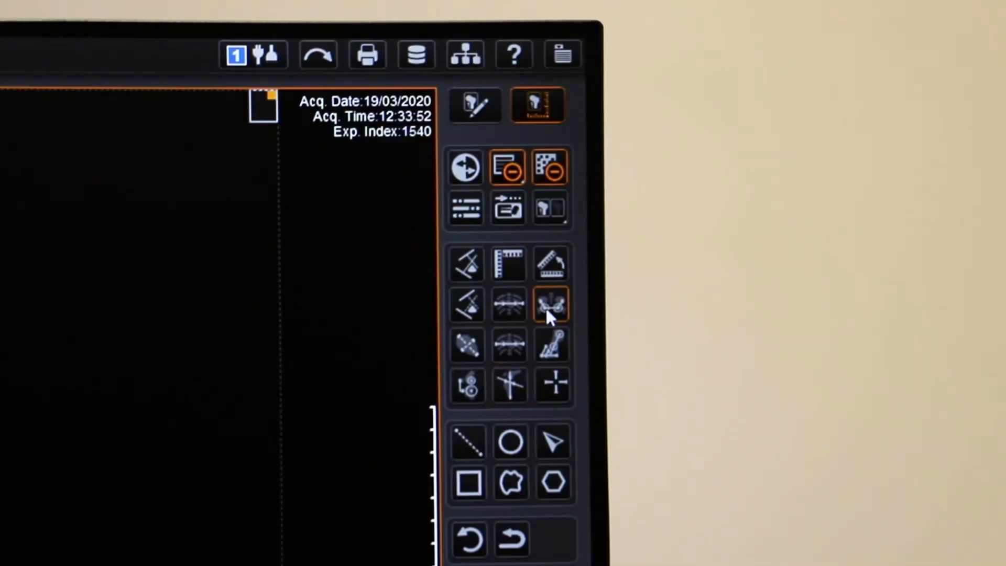
mouse_move(550, 304)
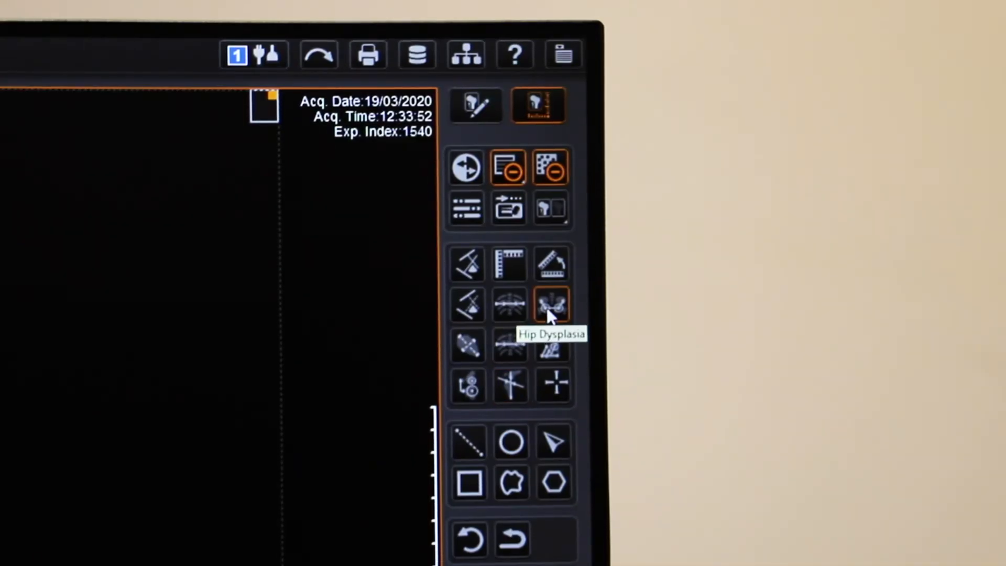
mouse_move(467, 345)
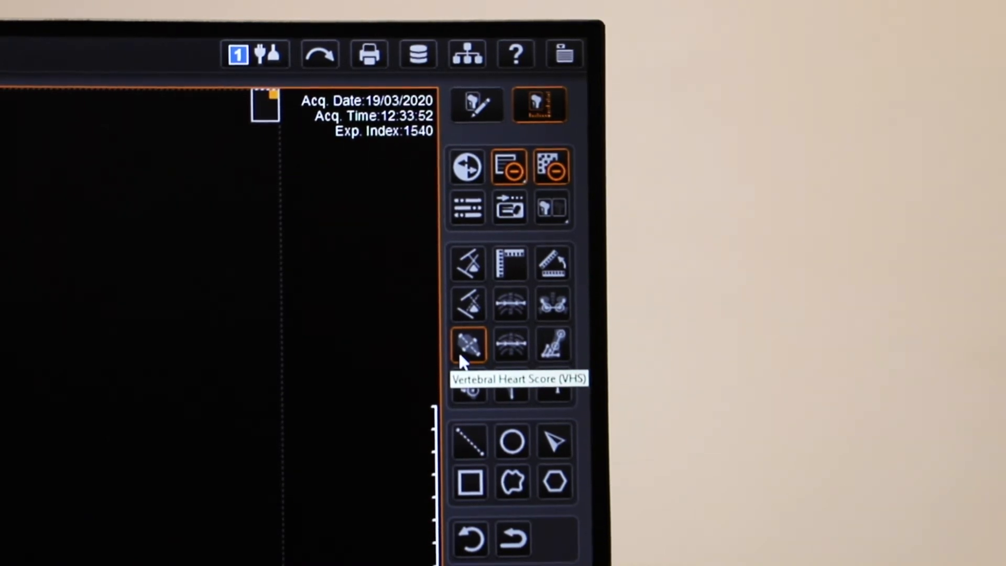
- Place VHS points at the carina, heart long and short axes, T4 and T5
left_click(469, 345)
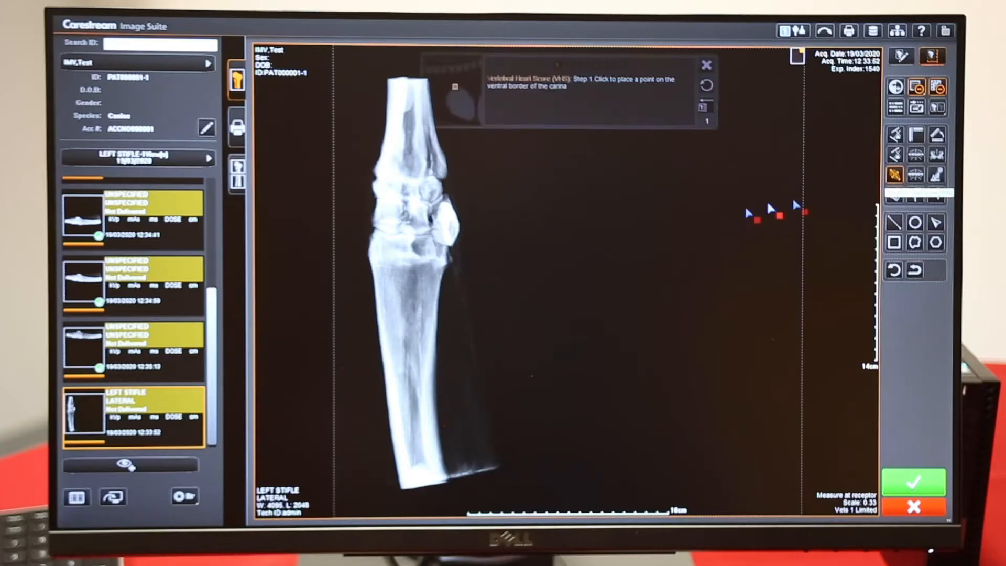
left_click(545, 215)
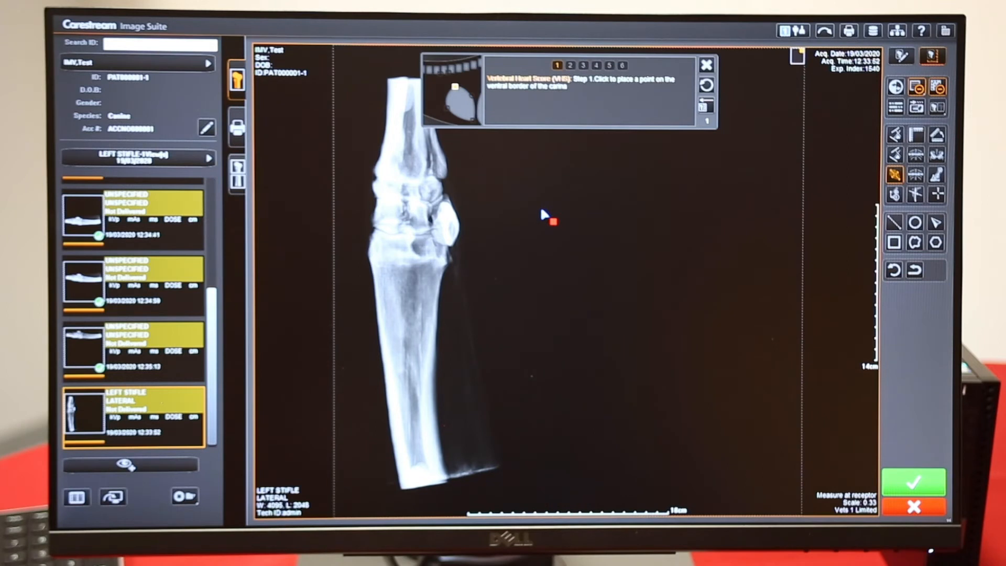
mouse_move(519, 247)
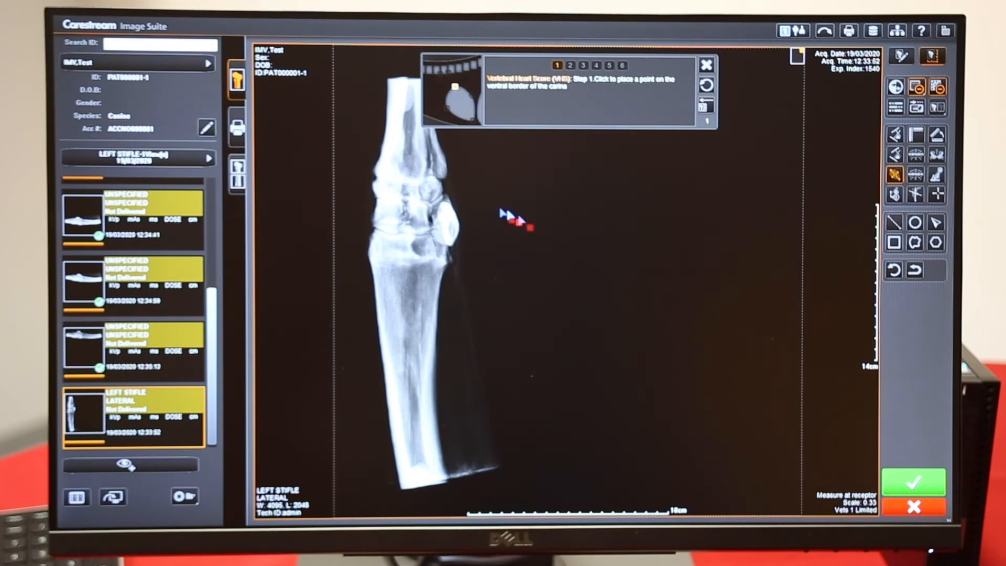
left_click(513, 225)
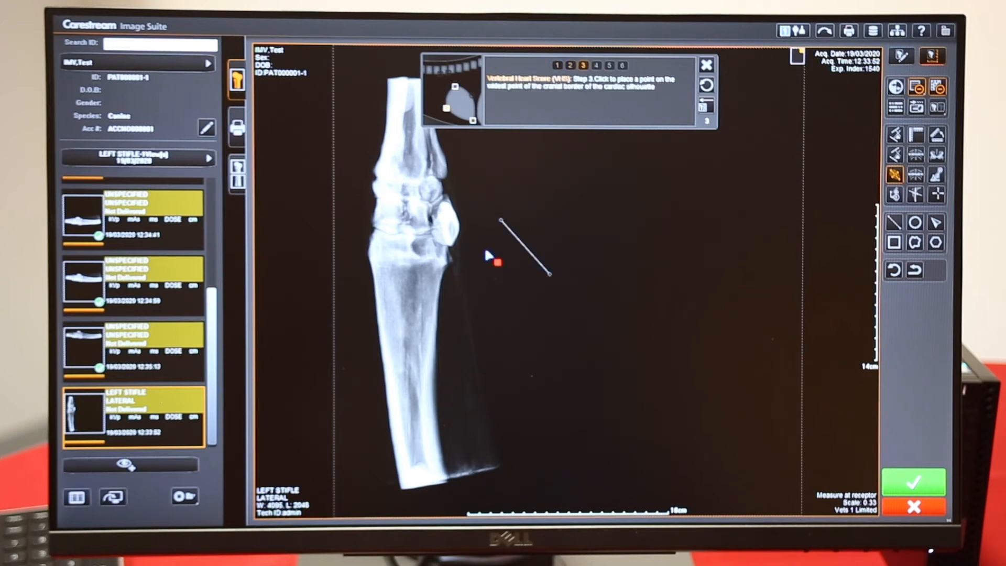
left_click(527, 211)
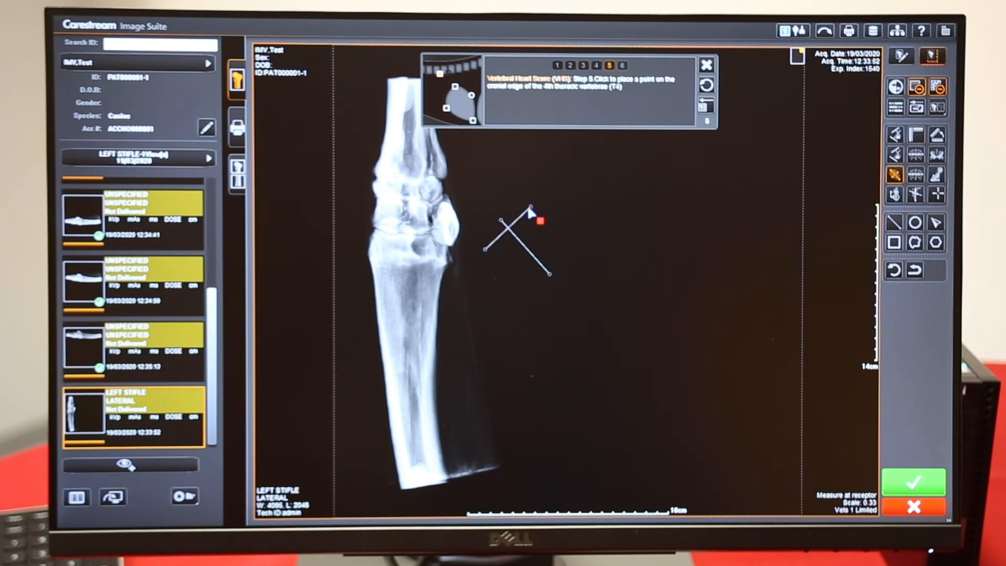
left_click(529, 211)
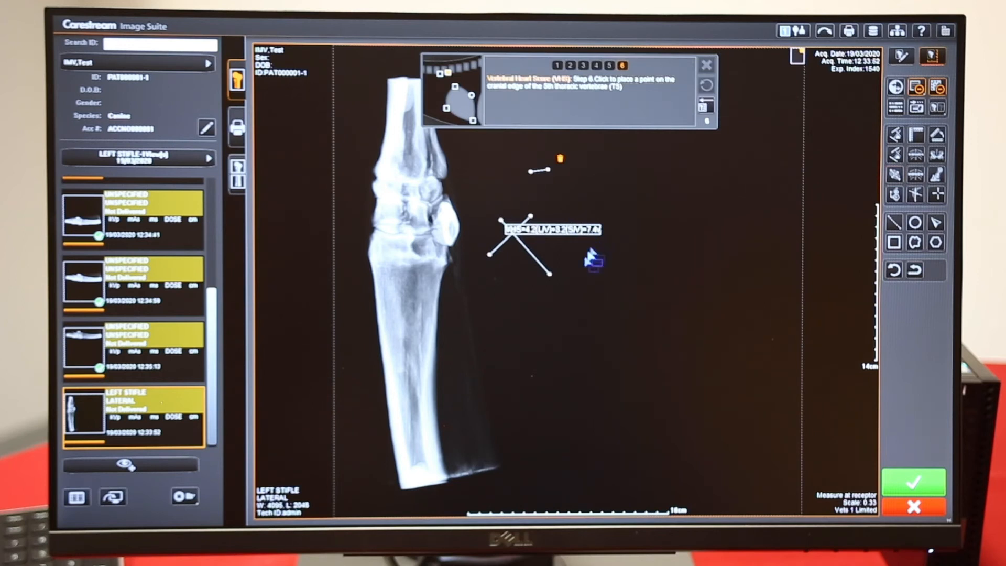
mouse_move(600, 168)
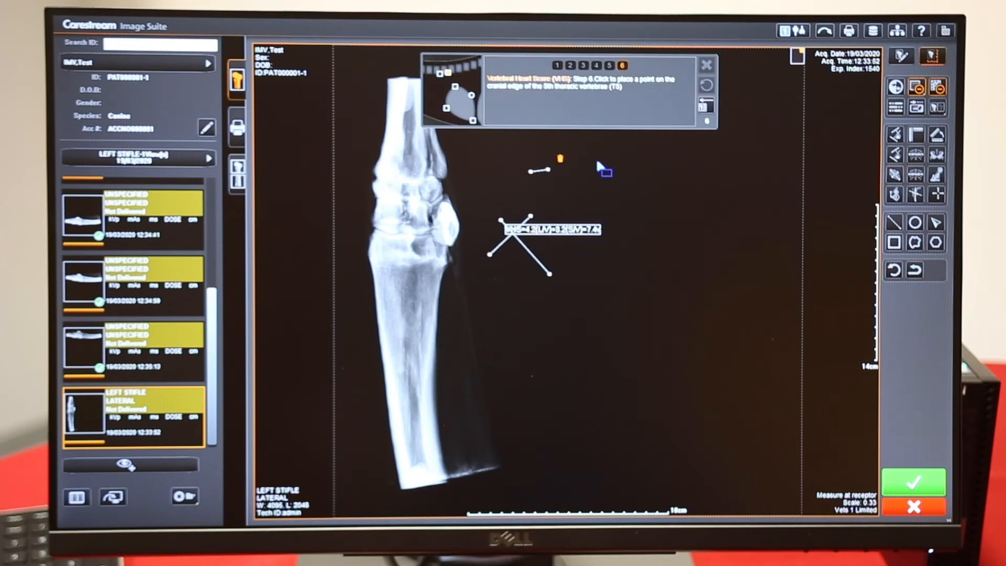
left_click(706, 66)
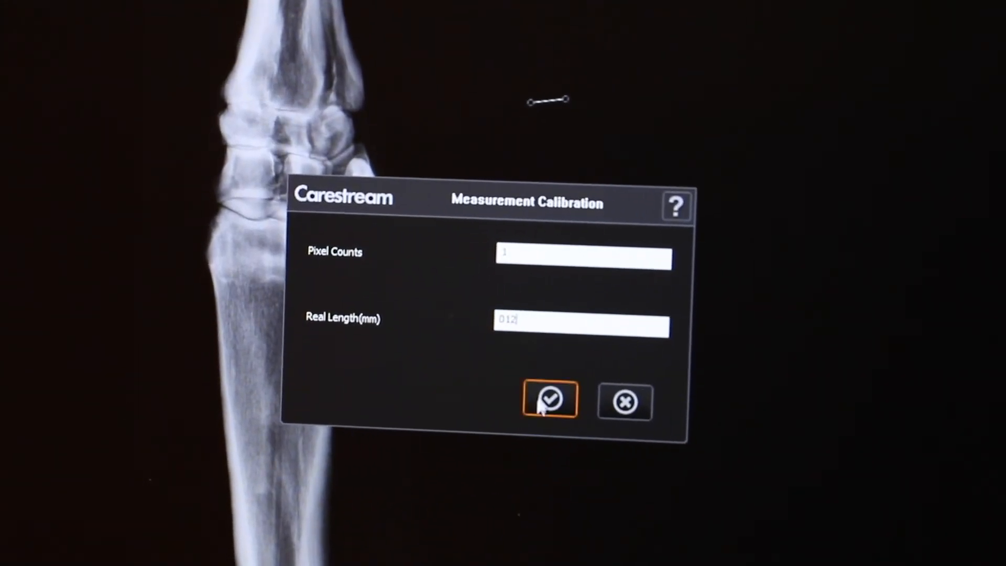
- Confirm the Measurement Calibration dialog with the entered real length in mm
left_click(549, 399)
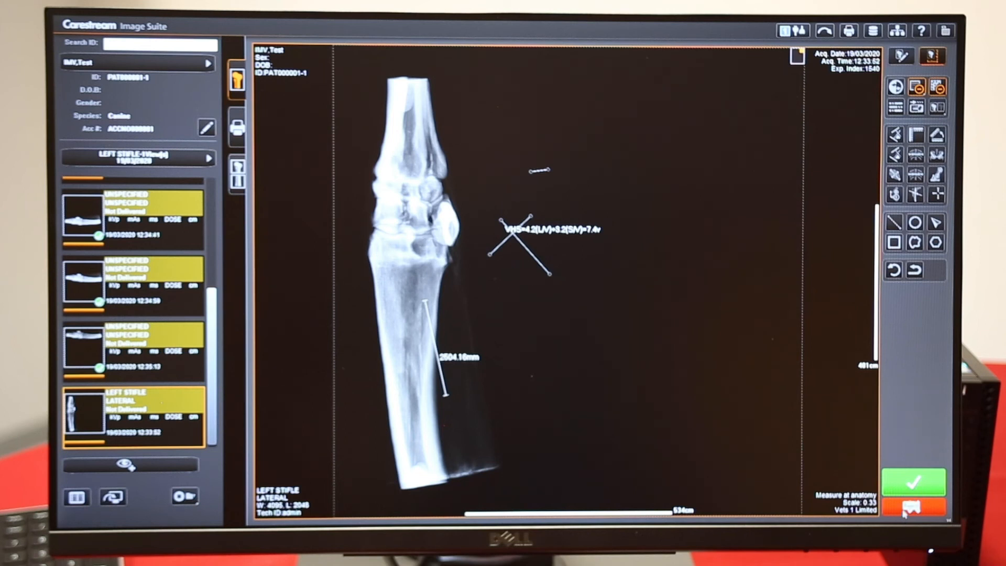
- Start rejecting the stifle radiograph, then cancel the Reject Reason dialog to keep it
left_click(914, 507)
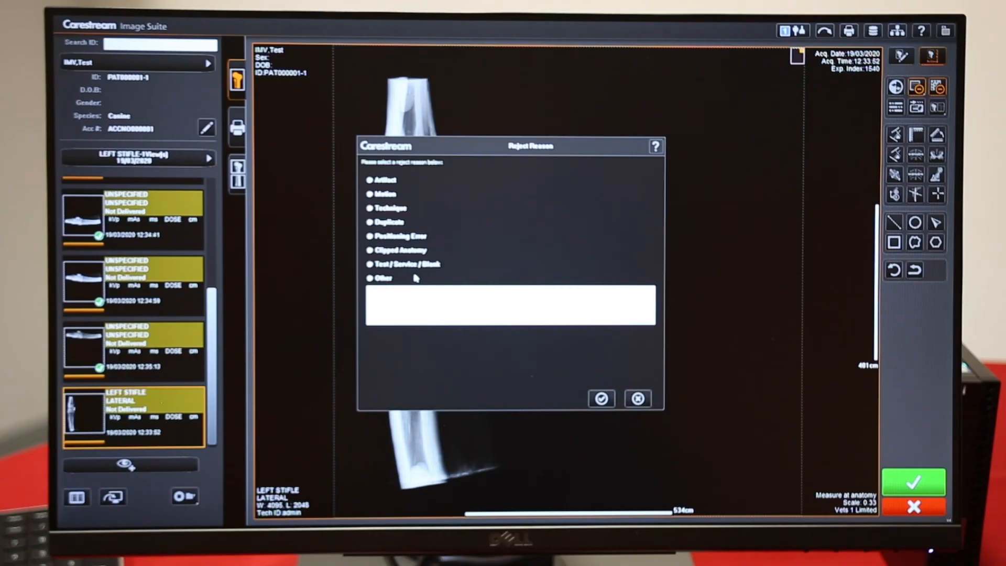
mouse_move(637, 398)
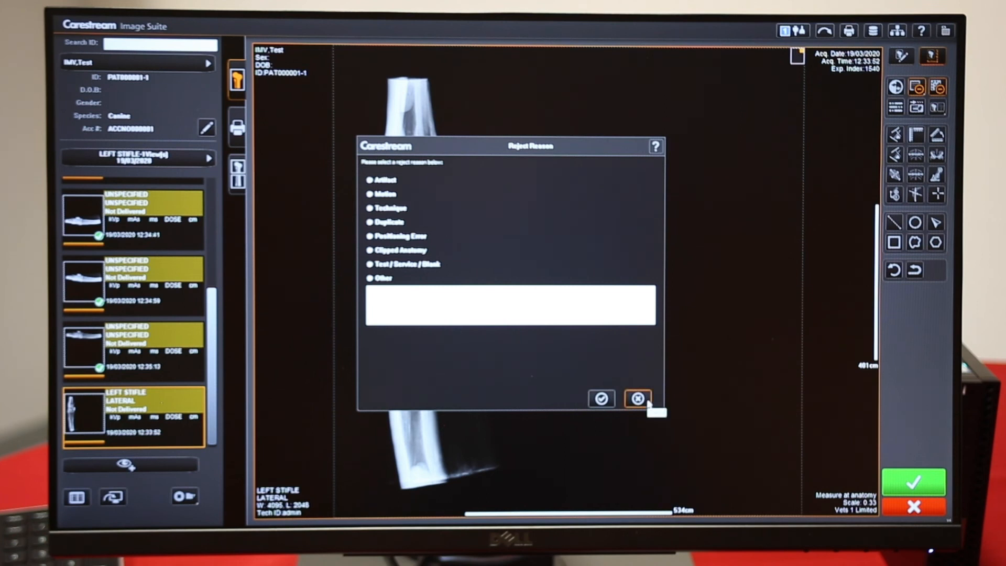
left_click(637, 398)
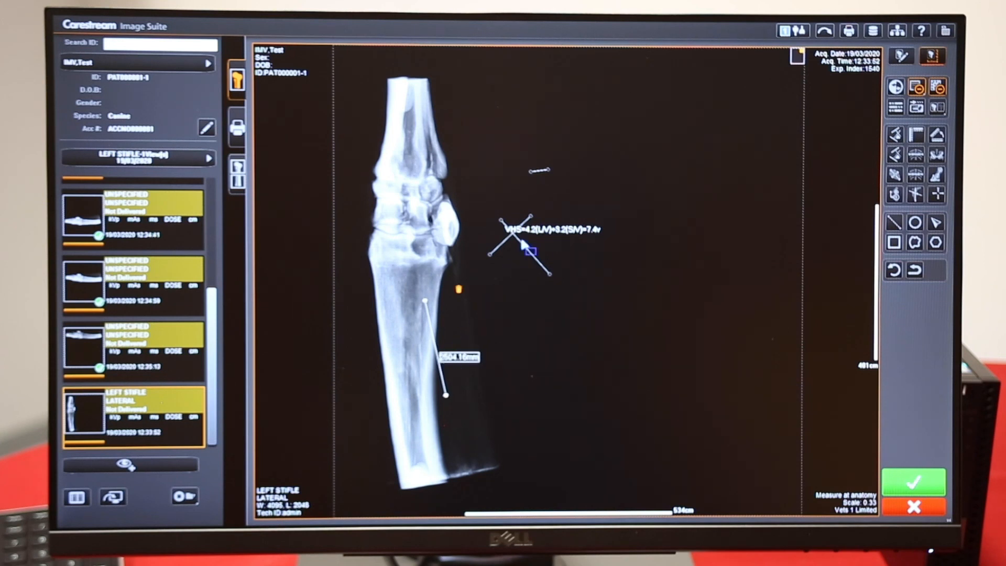
mouse_move(933, 441)
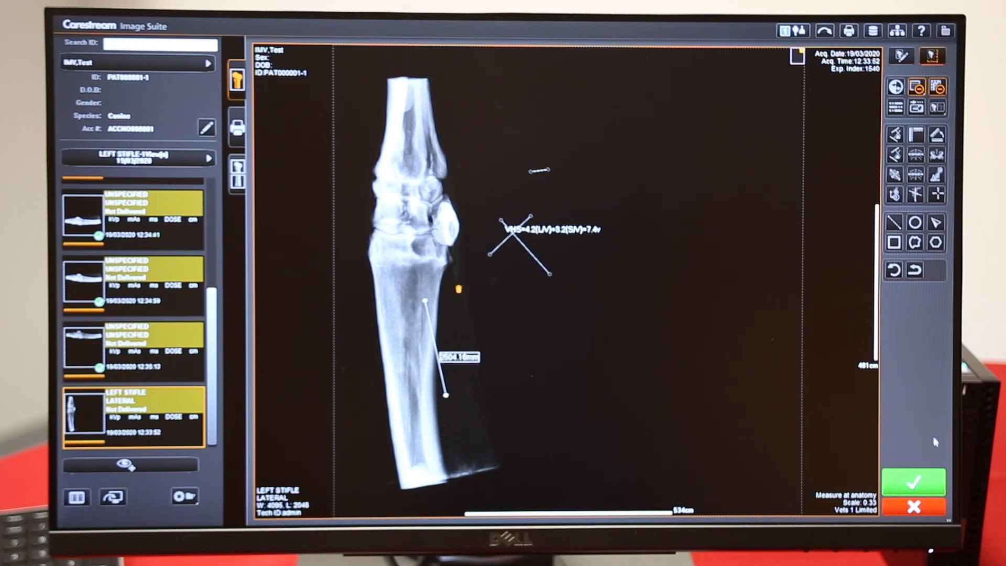